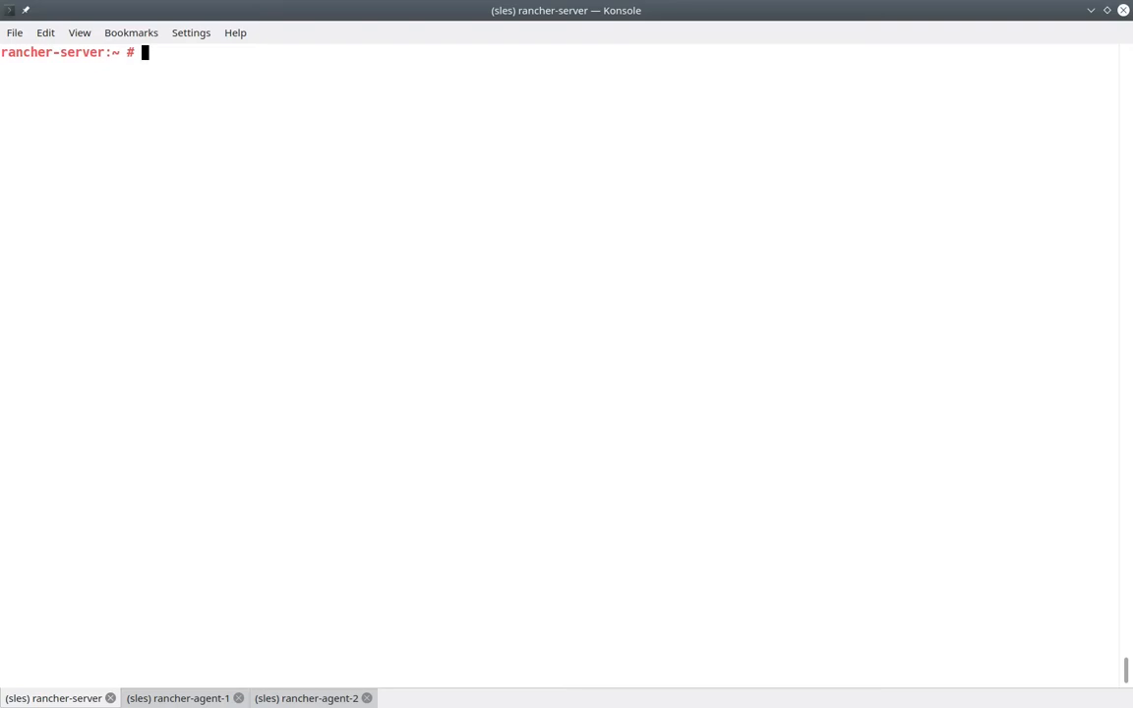
Step: Inspect the rancher-server host: list VMs, check /etc/os-release and zypper repositories
text(vmcp q v | less)
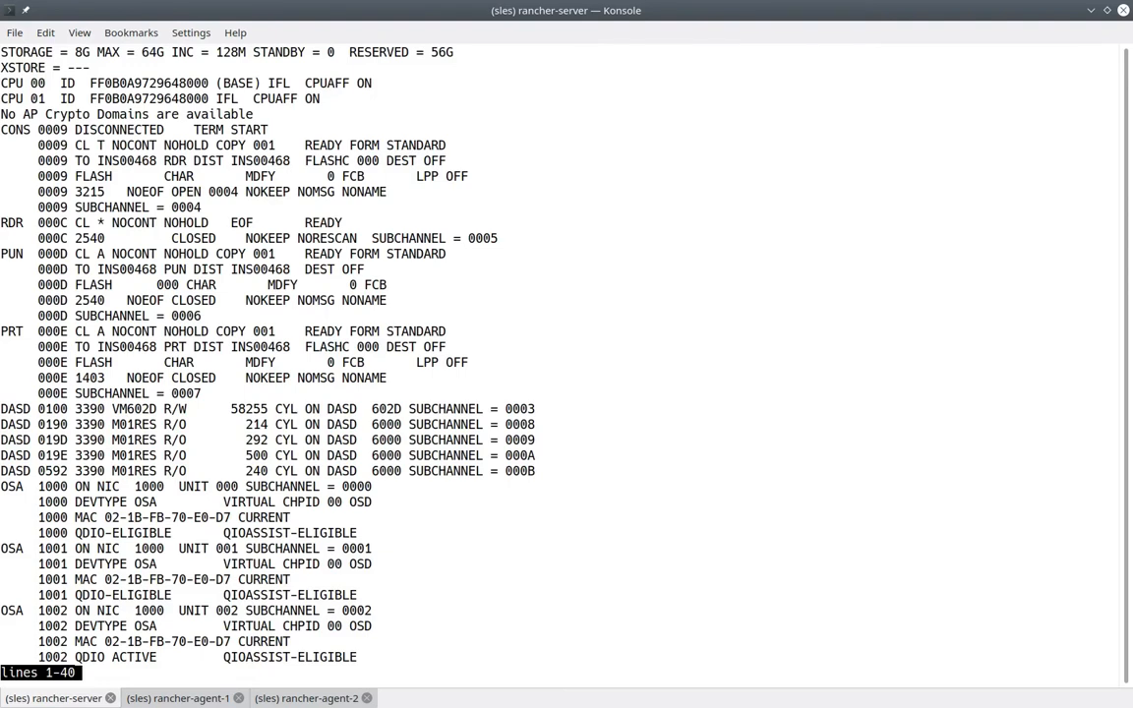
scroll(down, 3)
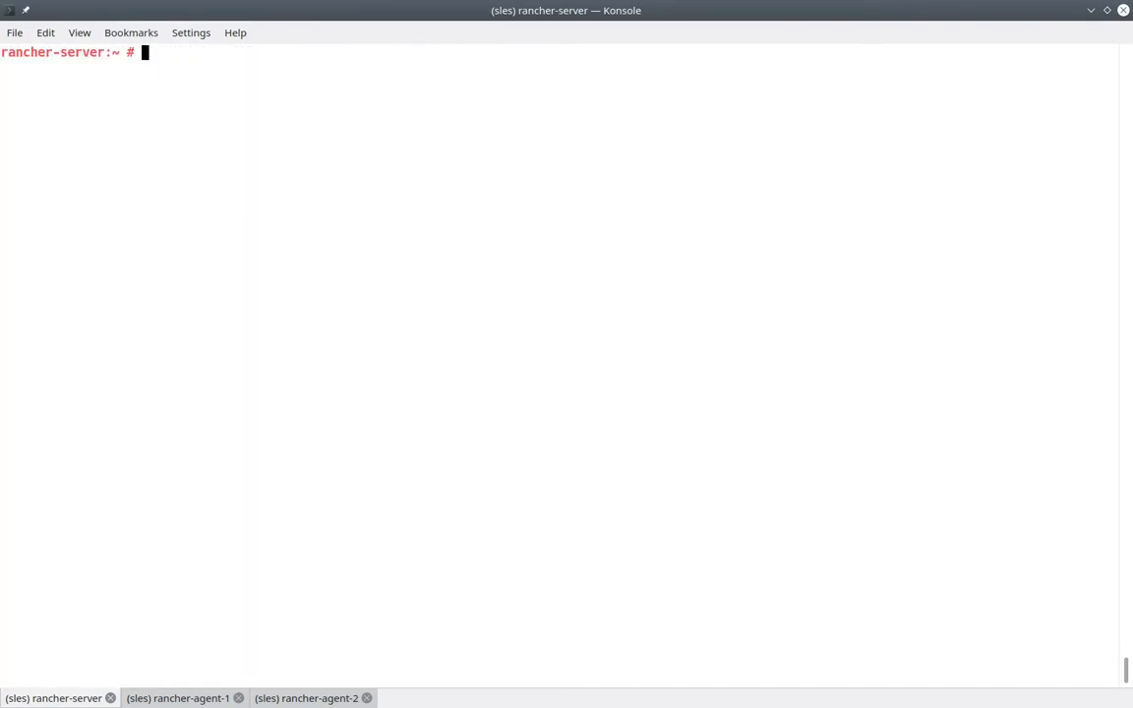
text(cat /etc/os-release)
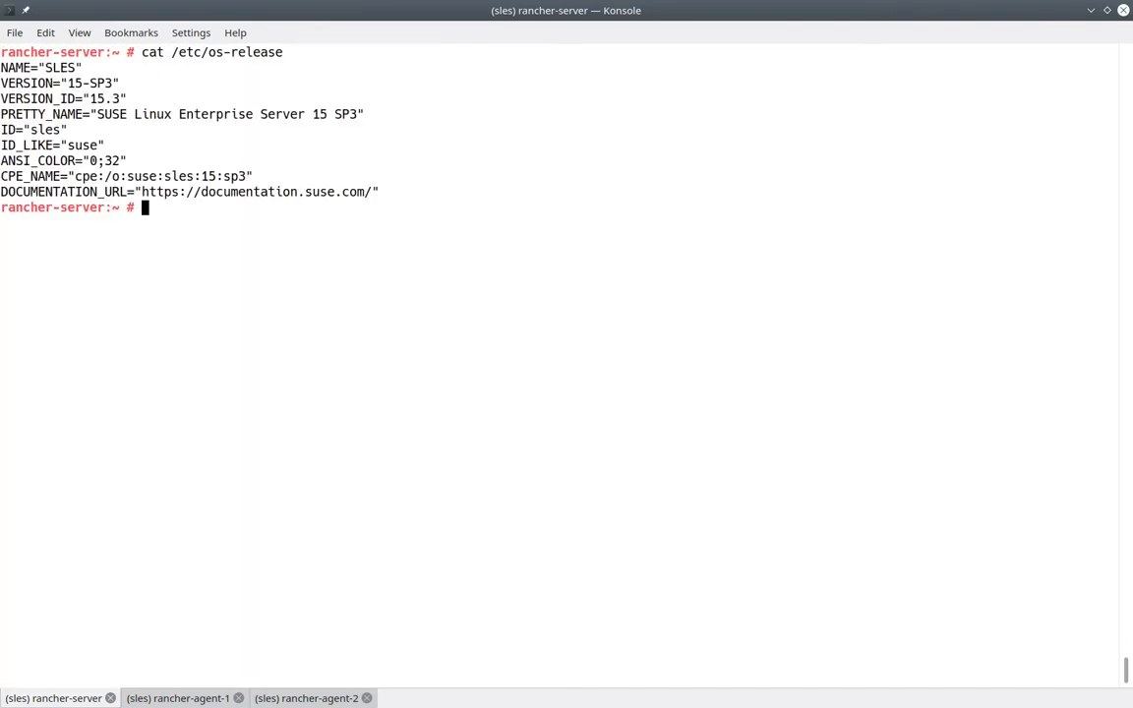
text(zypper ref)
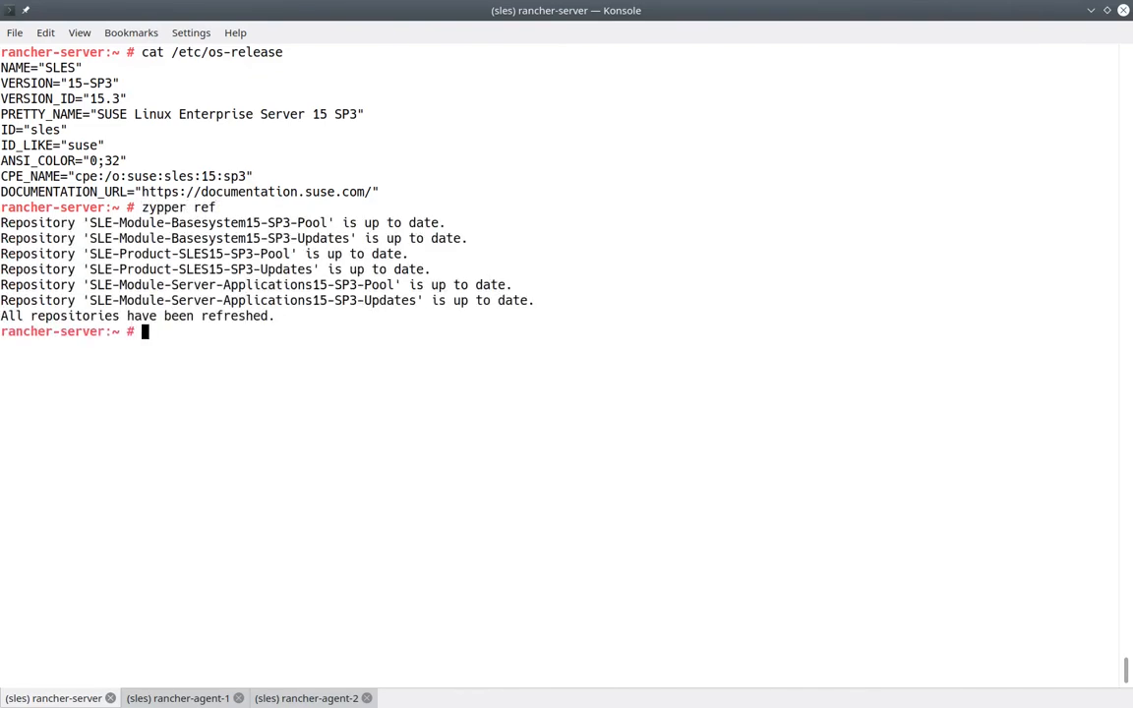
text(zypper l)
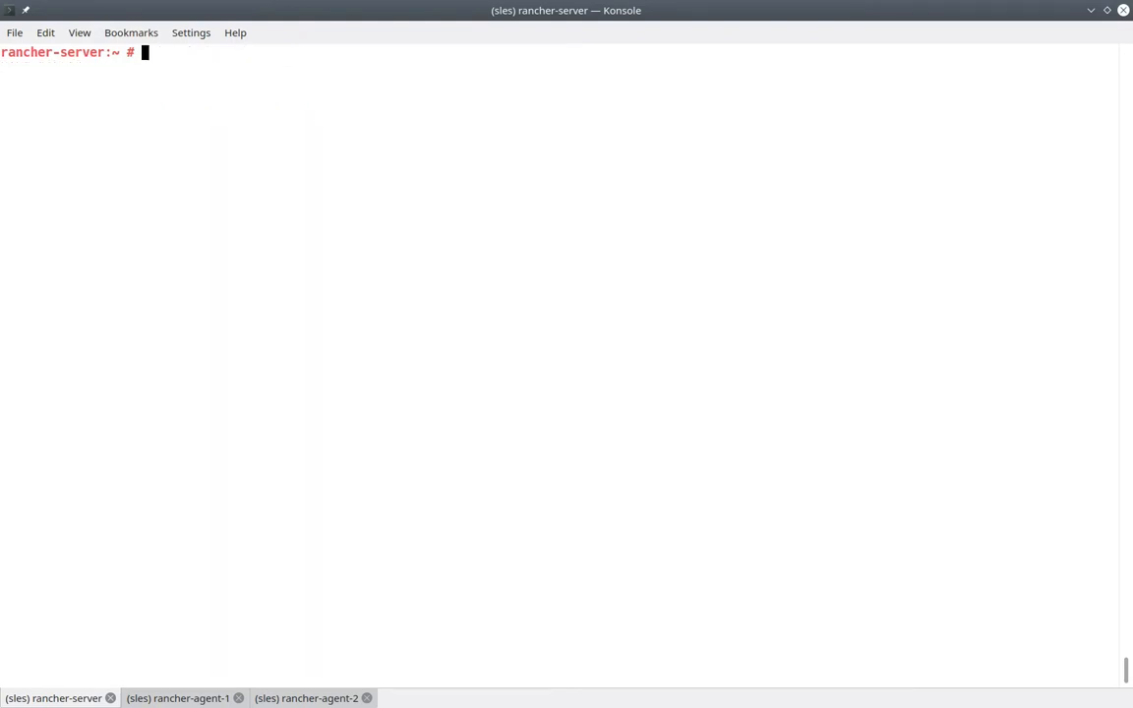
Step: Install RKE2 via the get.rke2.io script and enable and start rke2-server
text(curl -sfL https://get.rke2.io | sh -)
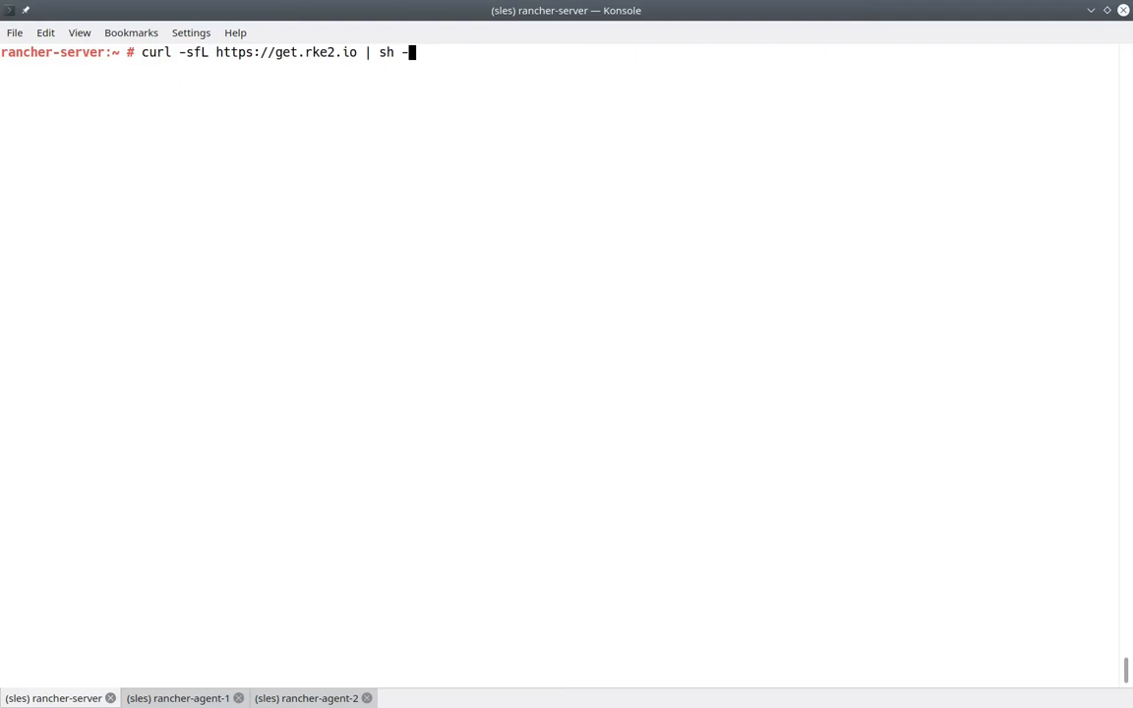
key(Return)
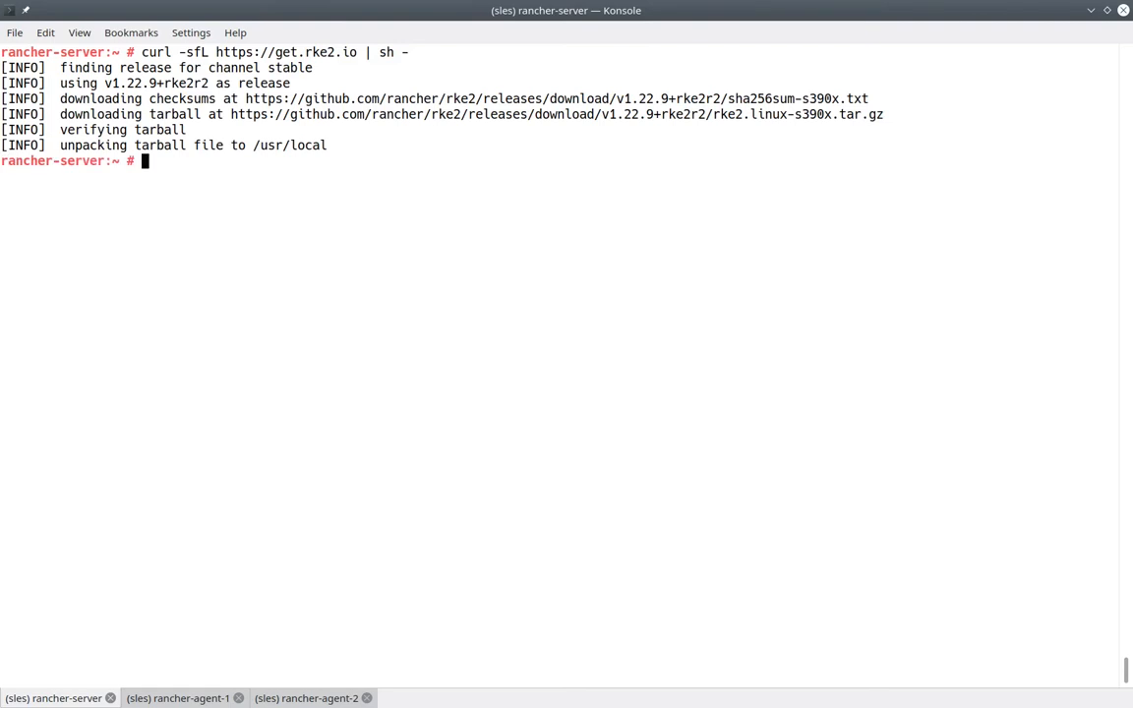
text(systemctl enable --now rke2-server)
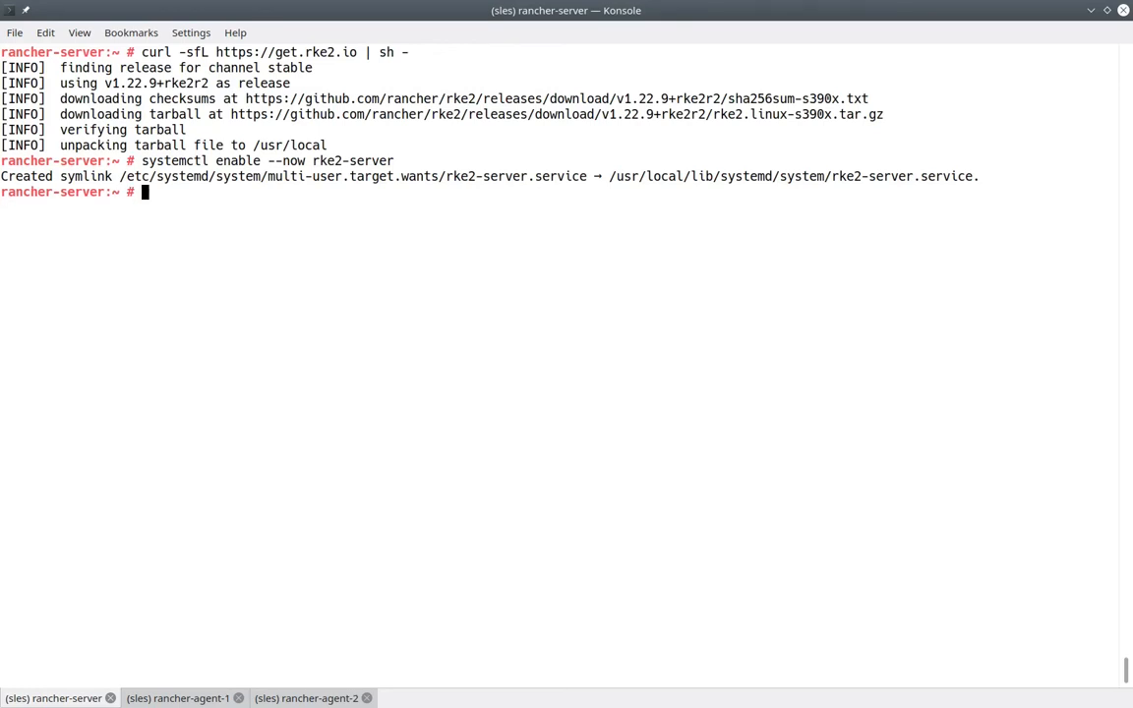
Step: Check that rke2-server shows active (running) in systemctl status
text(systemctl status rke2-server)
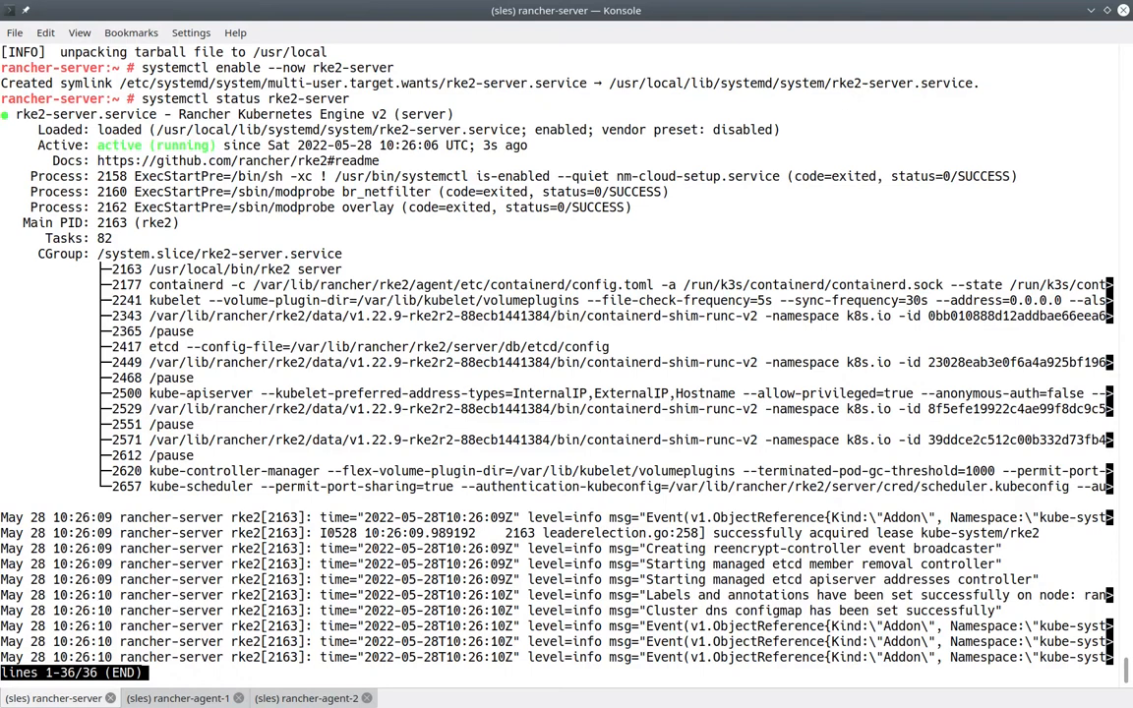
key(q)
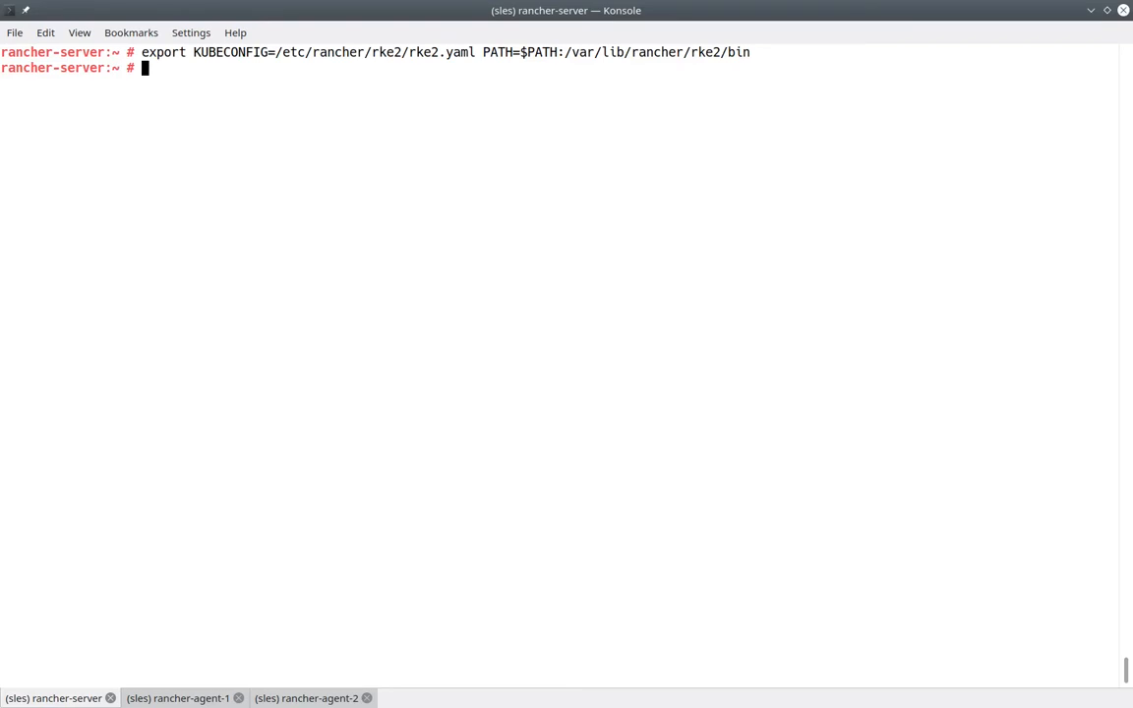
Step: Point crictl at the k3s containerd socket and list the running control-plane containers
text(crictl config  --set runtime-endpoint="unix:///run/k3s/containerd/containerd.sock")
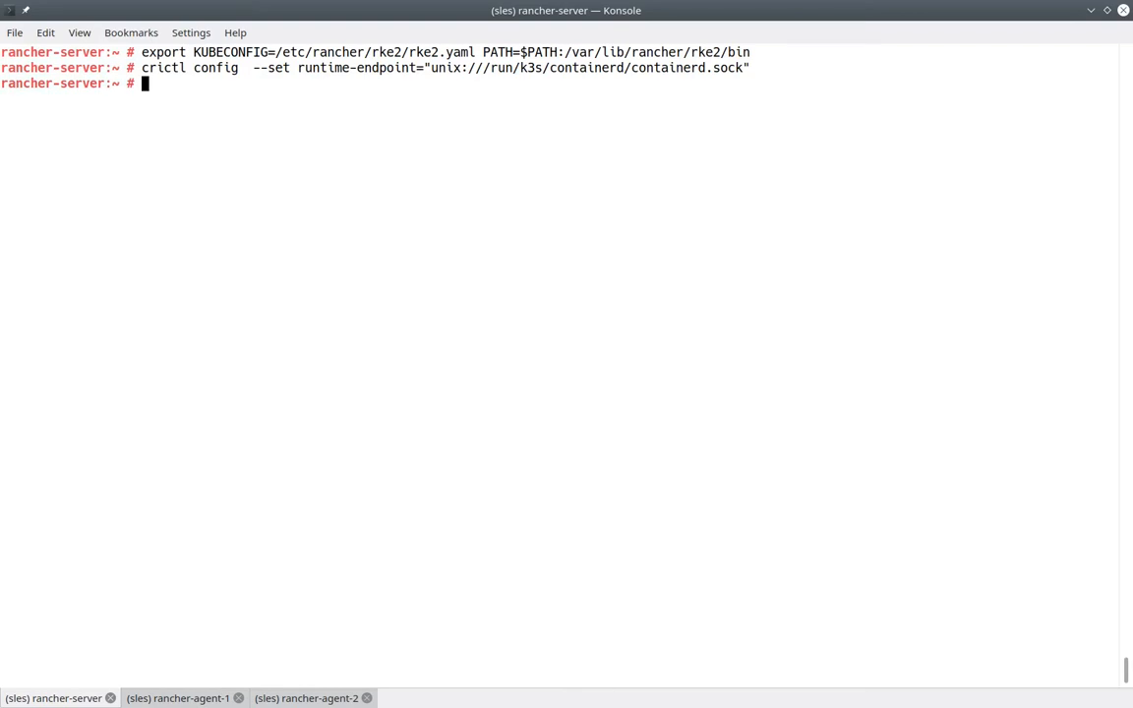
text(crictl ps)
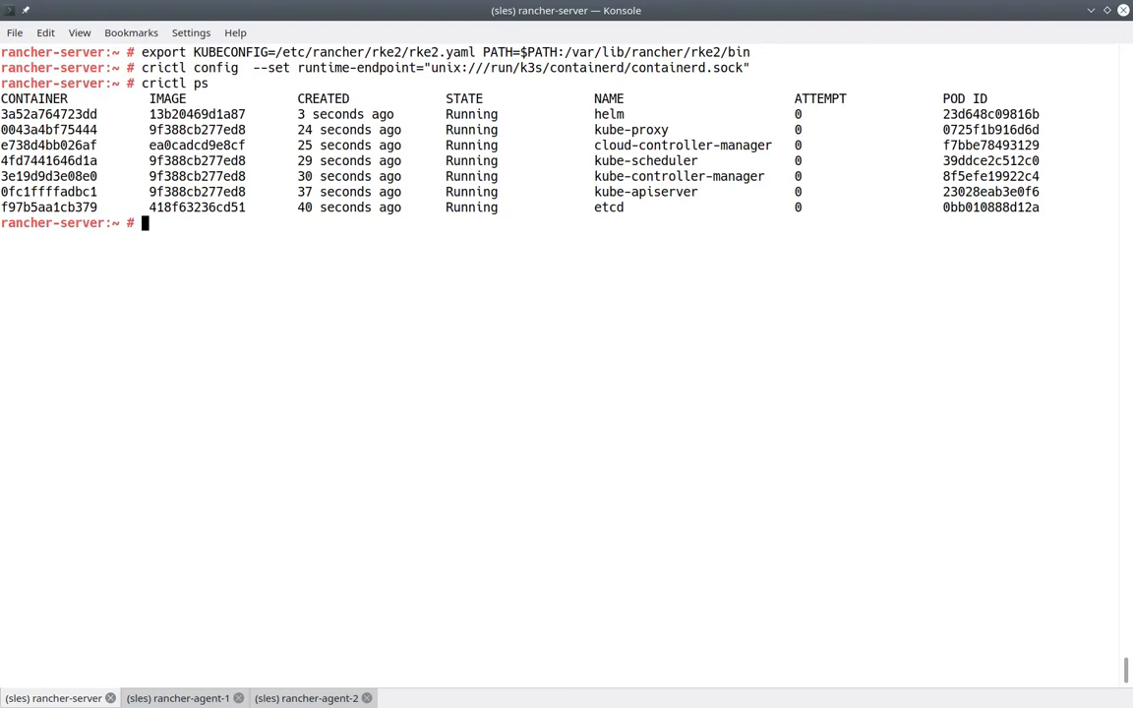
Step: Confirm rancher-server is a Ready node with kubectl get nodes, then move to rancher-agent-1
text(kubectl get nodes)
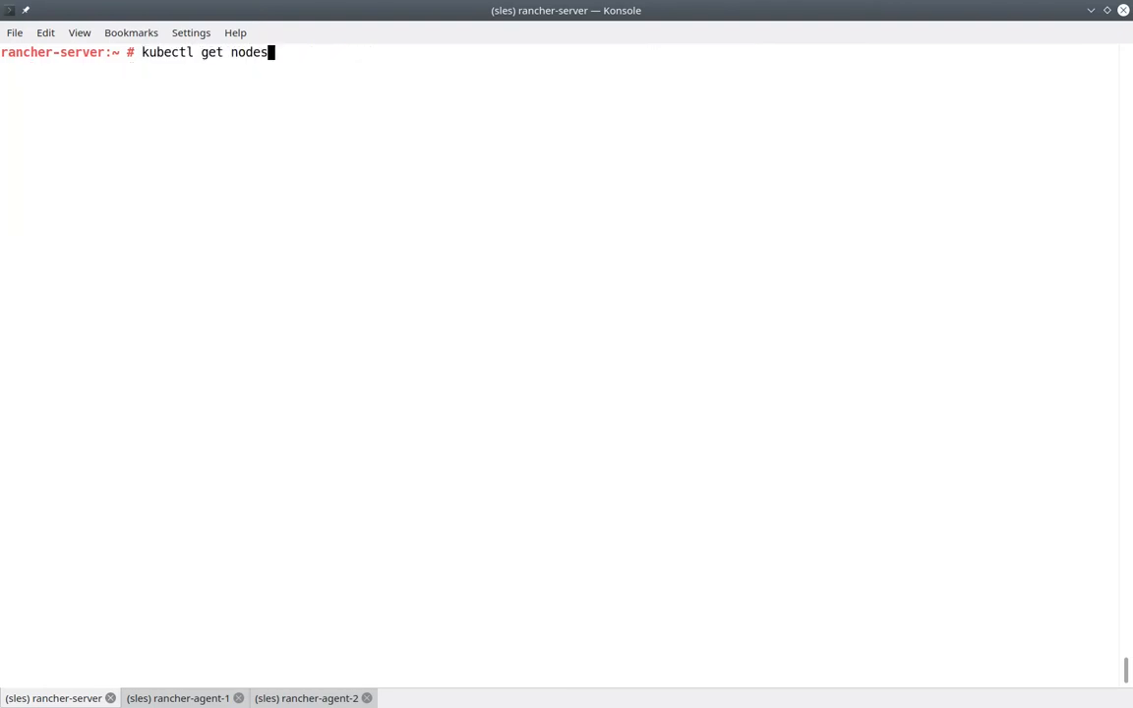
key(Return)
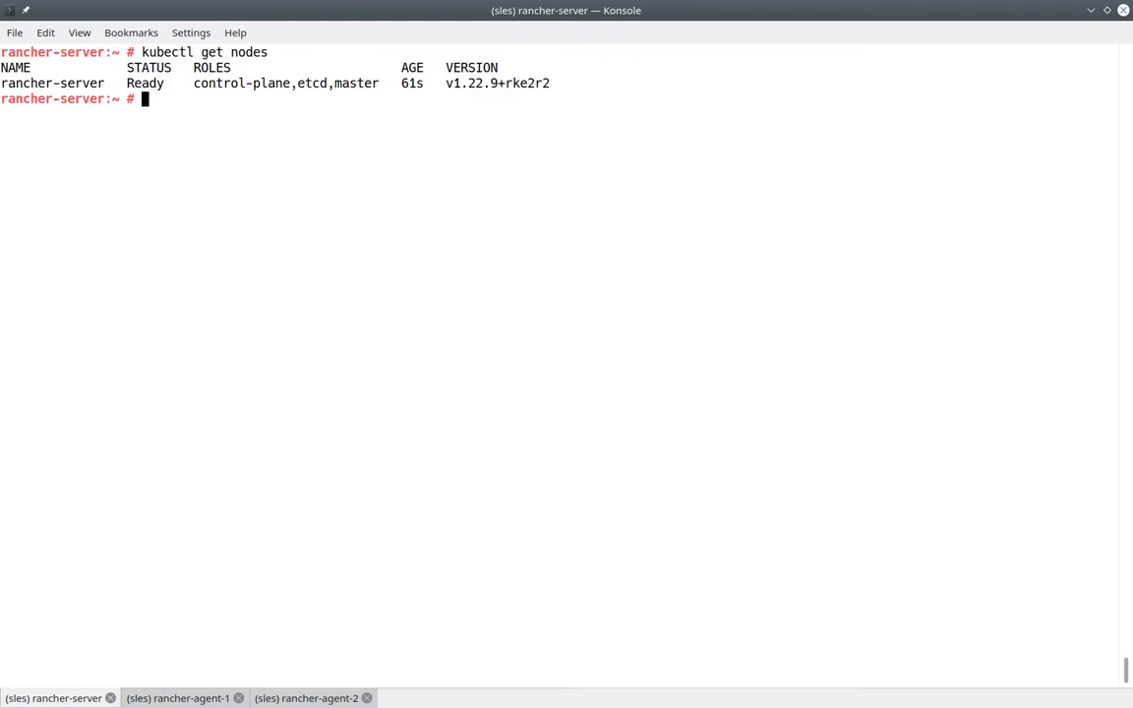
click(181, 698)
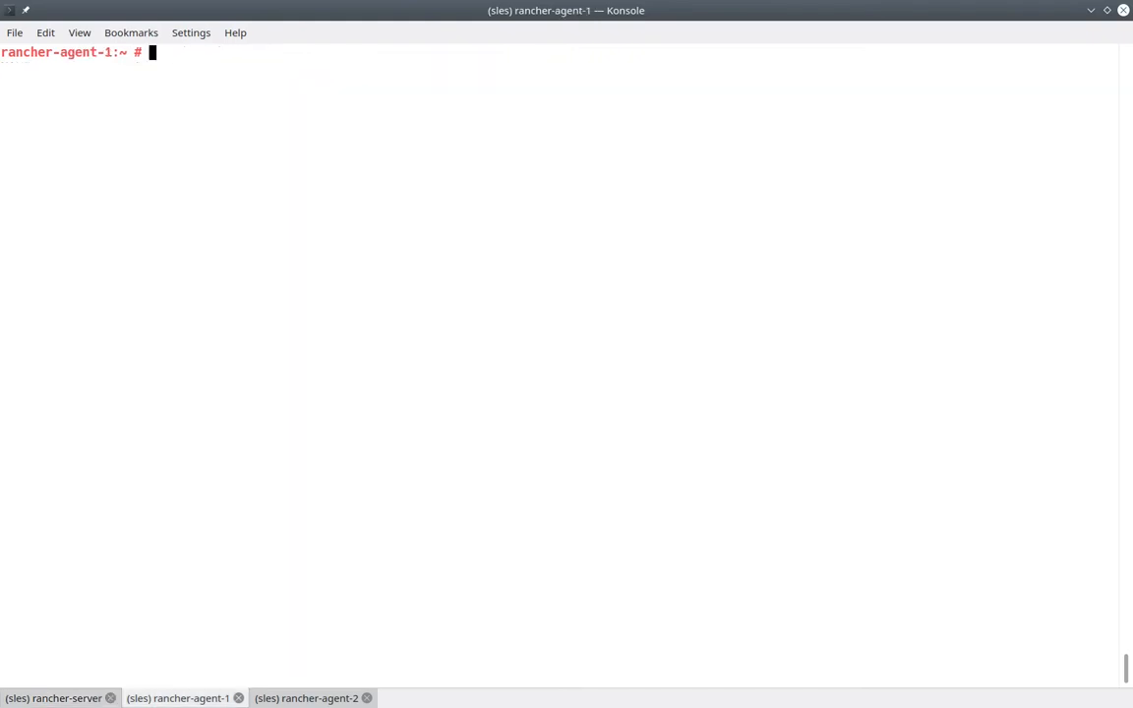
Step: Run the RKE2 install with INSTALL_RKE2_TYPE=agent on rancher-agent-1 and rancher-agent-2
text(curl -sfL https://get.rke2.io | INSTALL_RKE2_TYPE="agent" sh -)
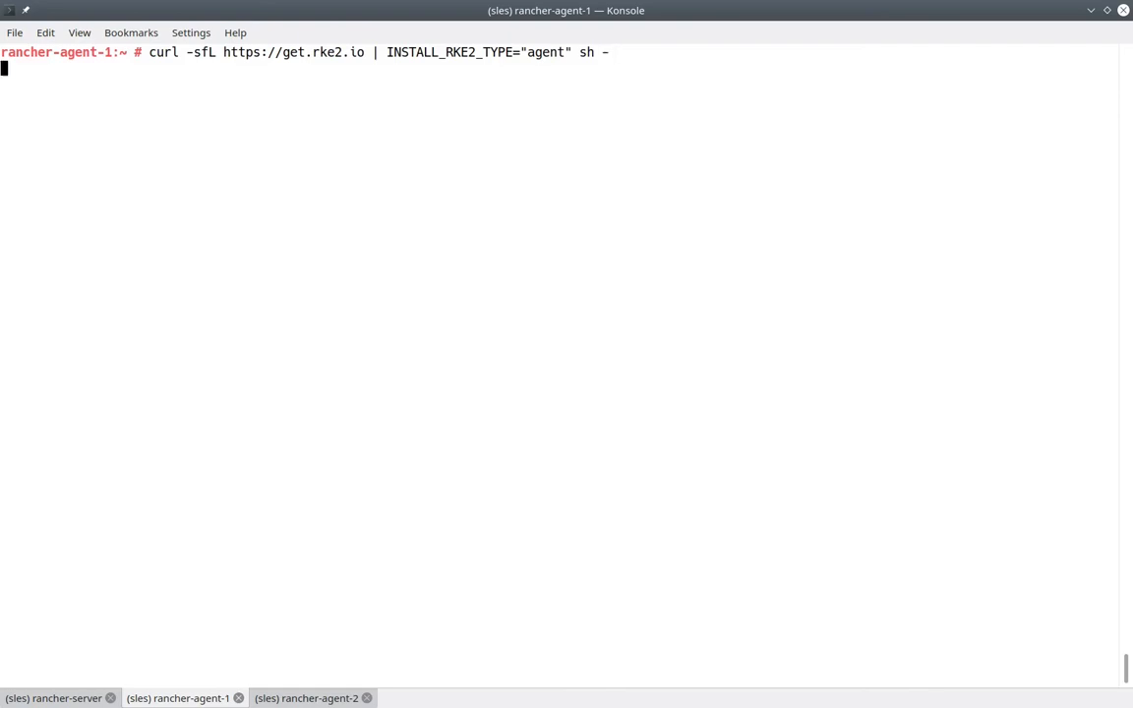
click(313, 698)
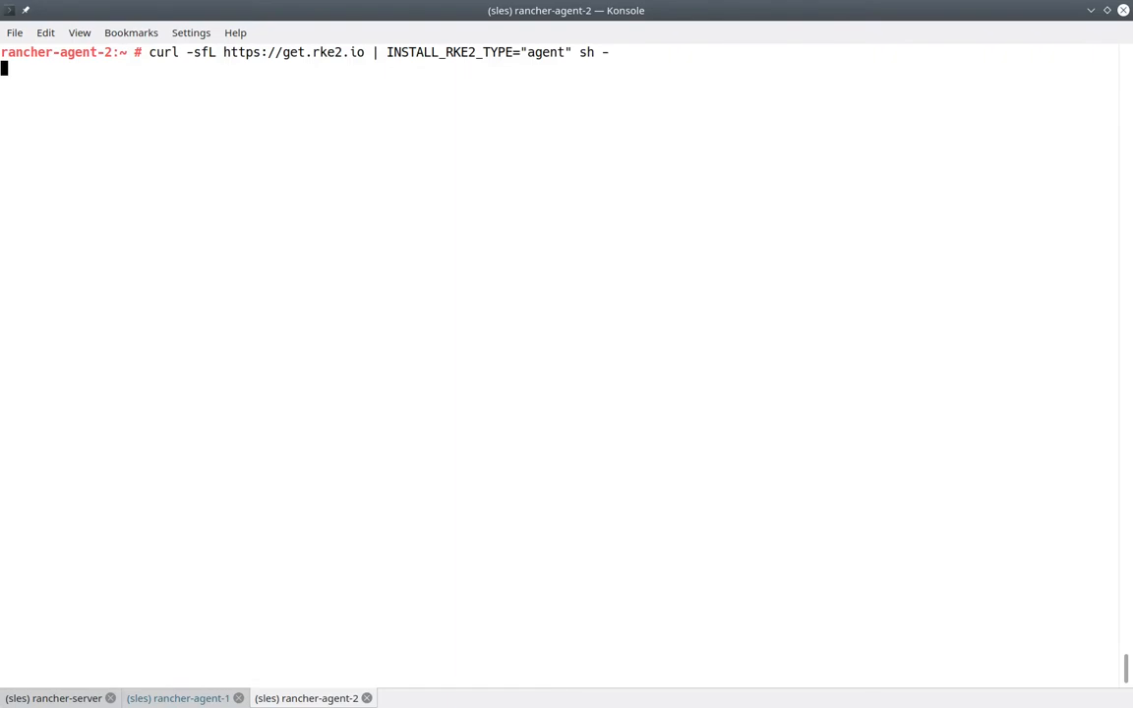
key(Return)
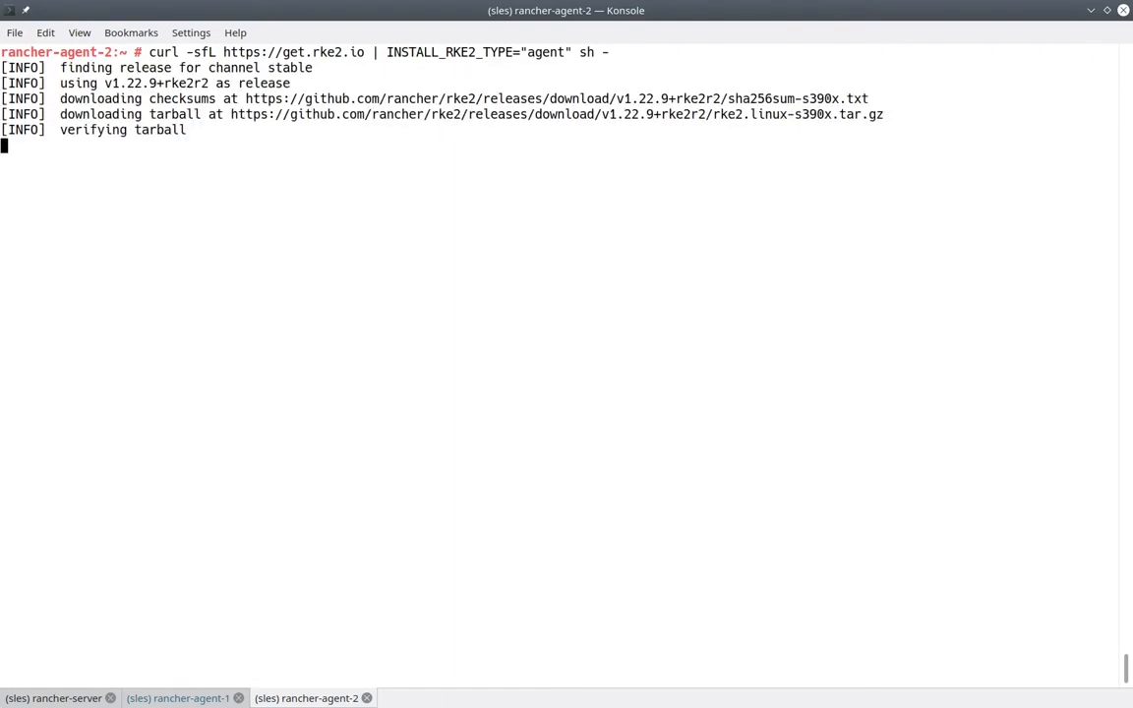
click(177, 698)
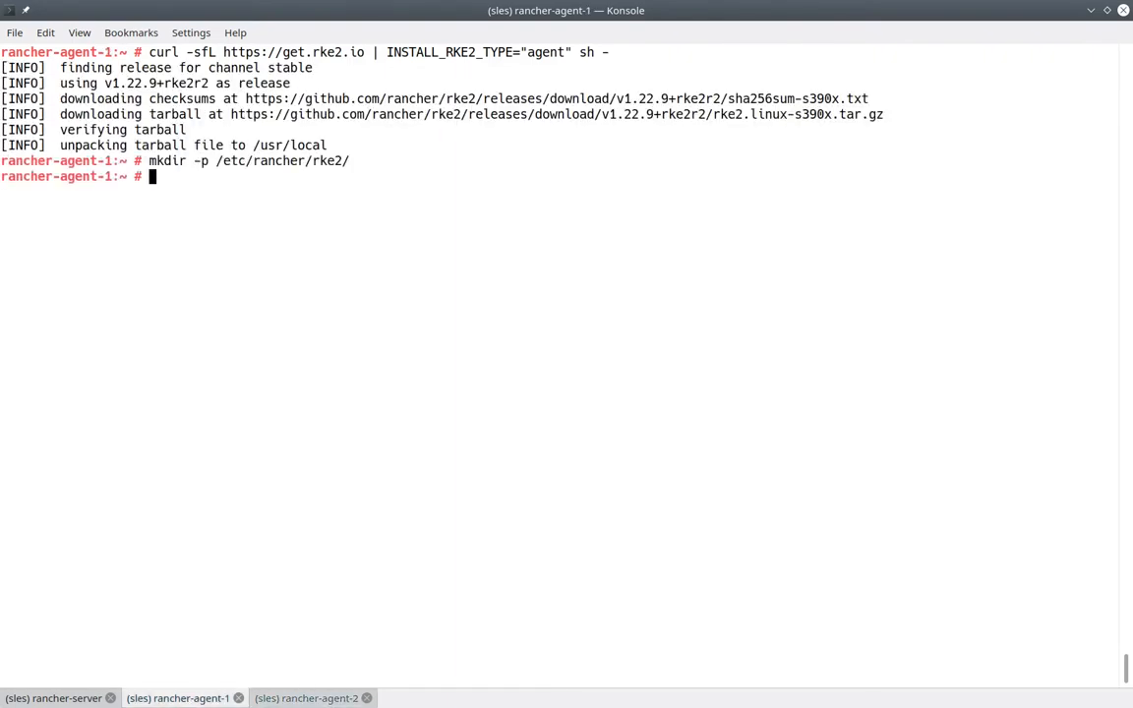
text(vim)
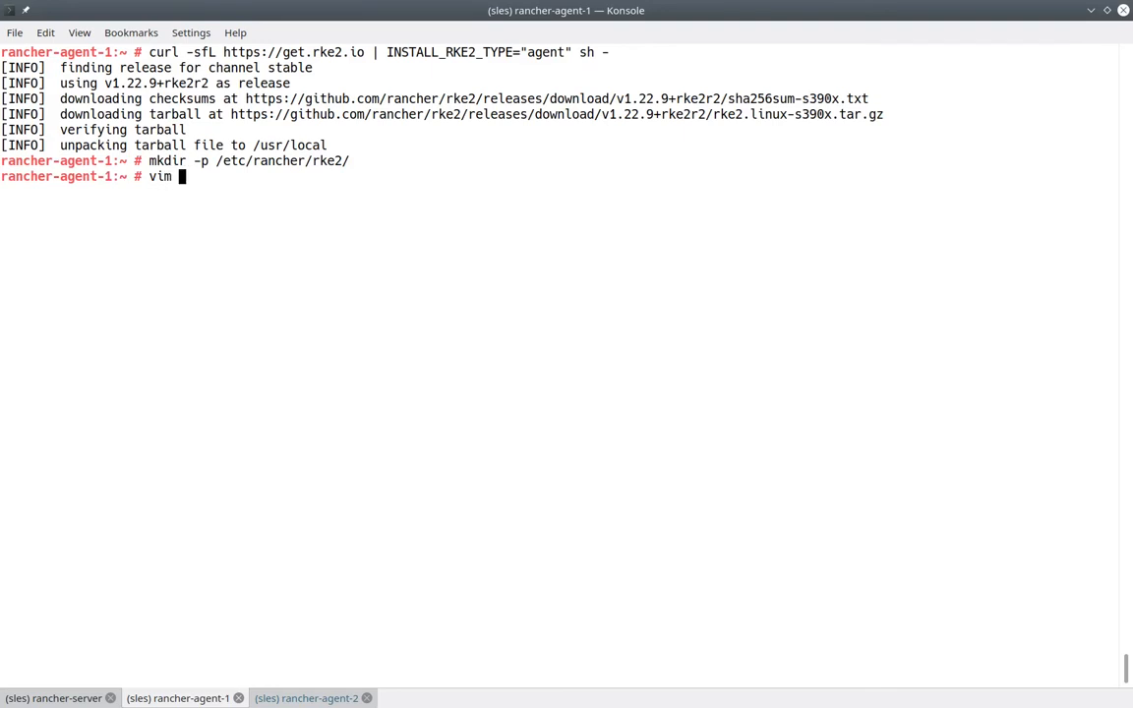
text(/etc/ra)
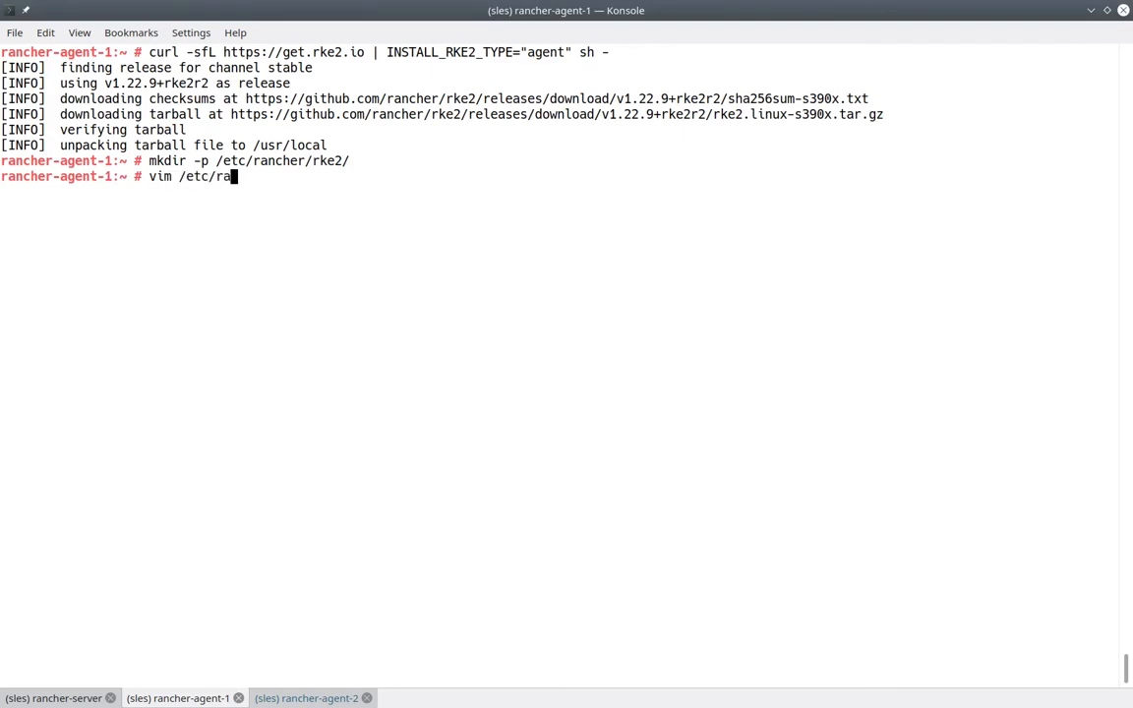
text(ncher/rke2)
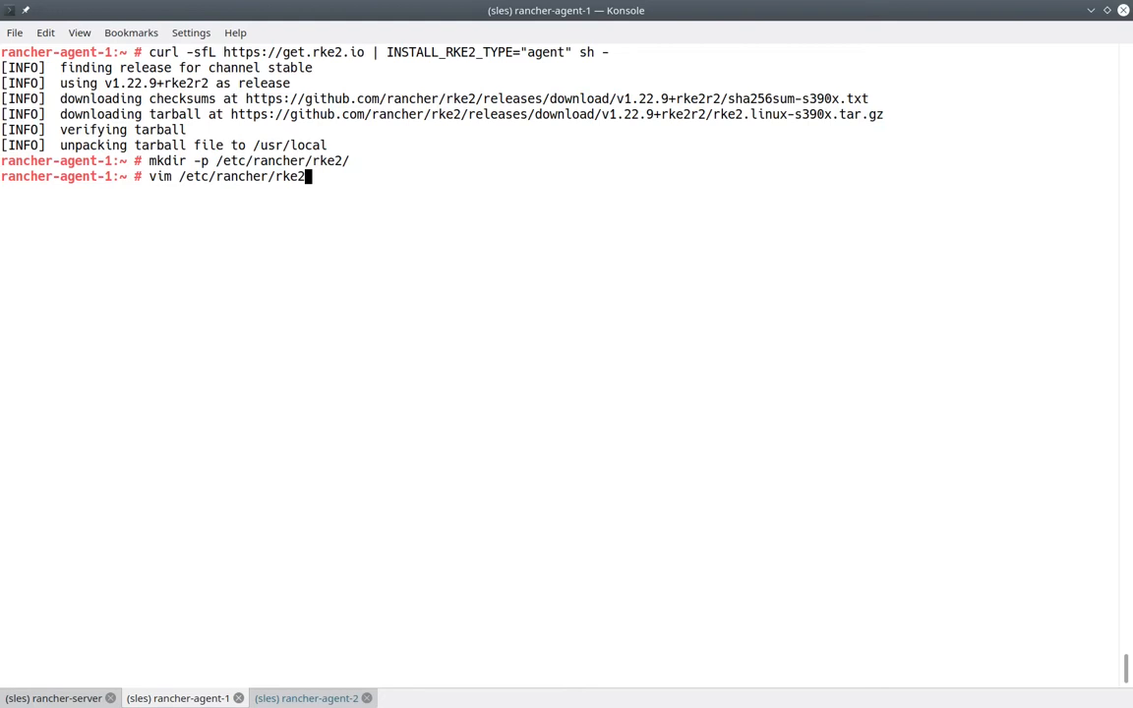
text(/config.)
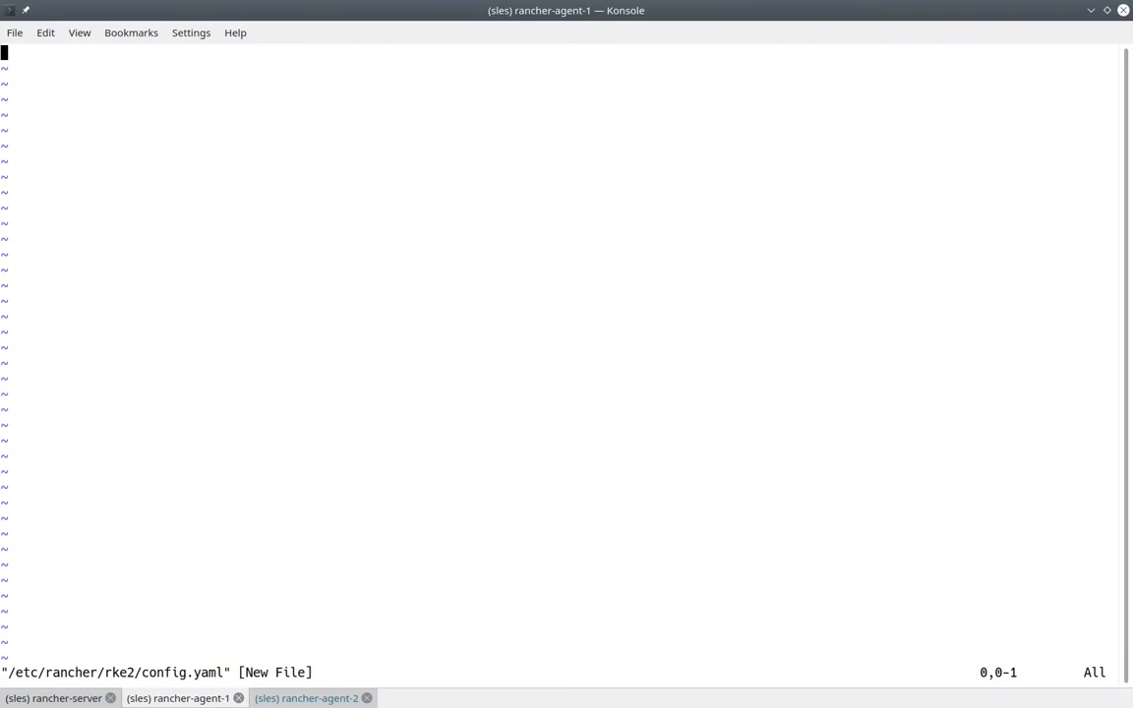
text(server: https://)
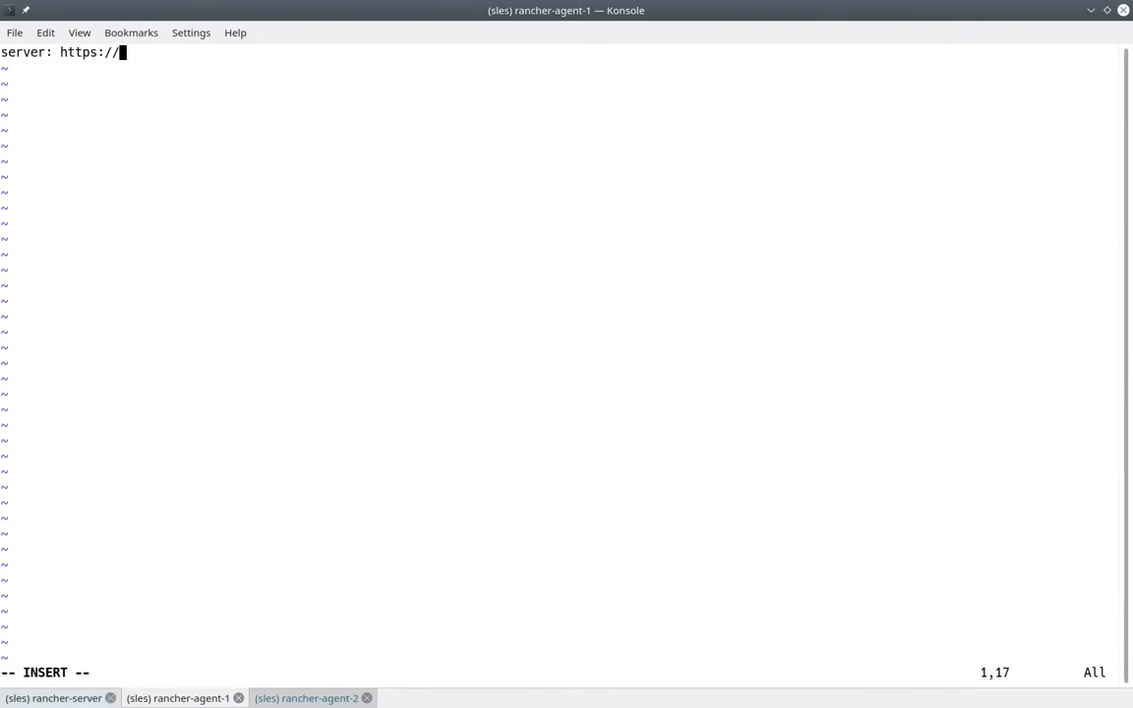
Step: Copy the server IP 10.161.129.20 from 'ip a' and complete the URL with port 9345
click(55, 699)
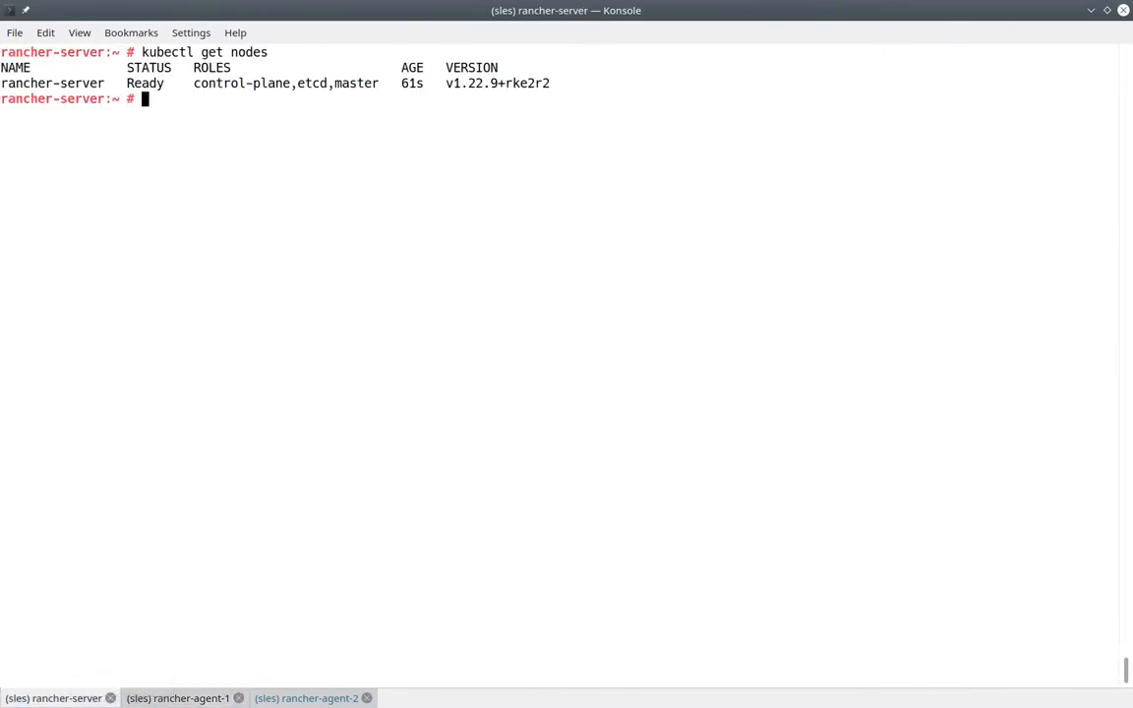
text(ip a)
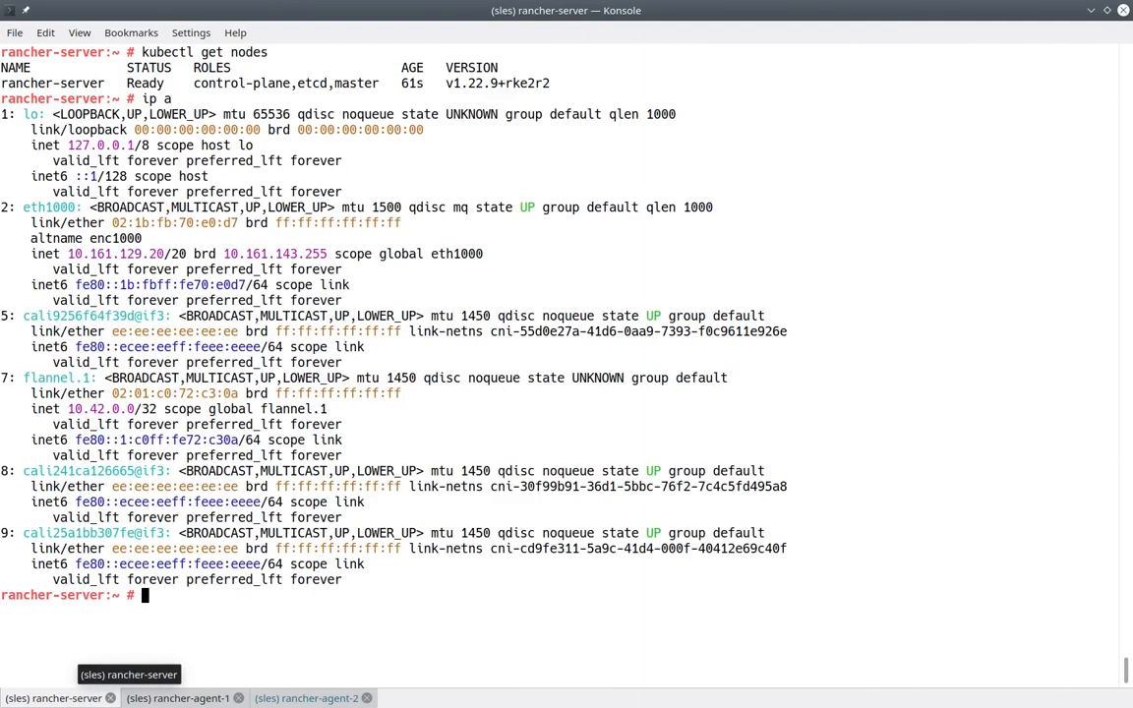
double_click(114, 254)
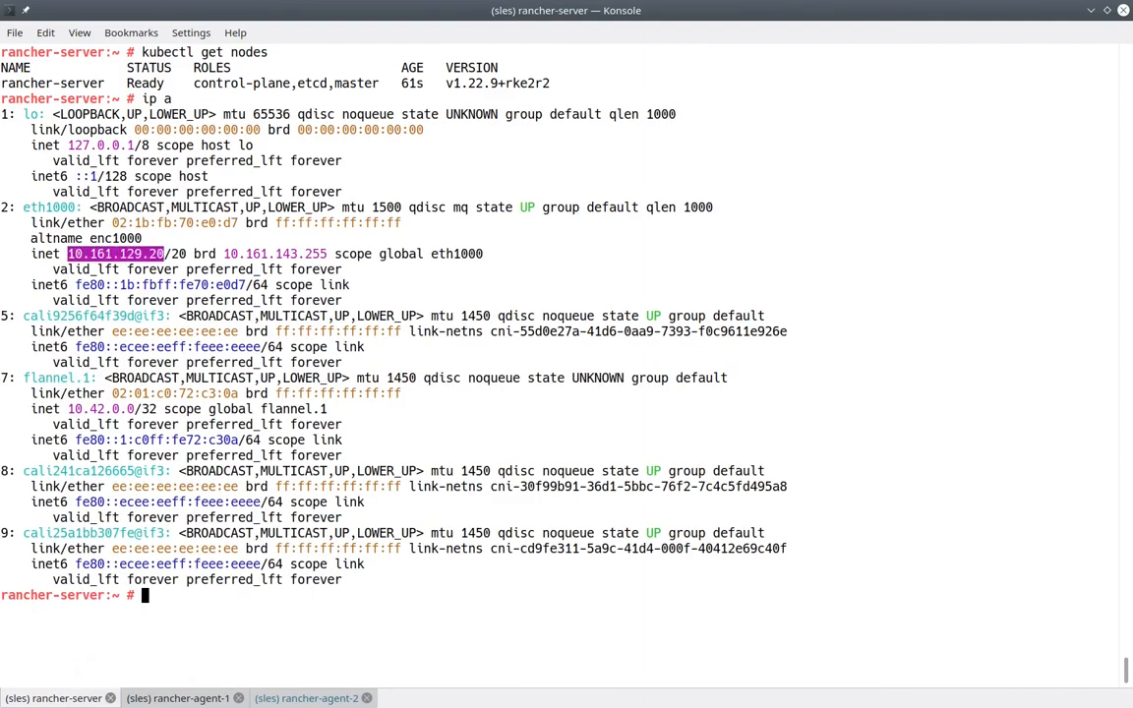
click(187, 697)
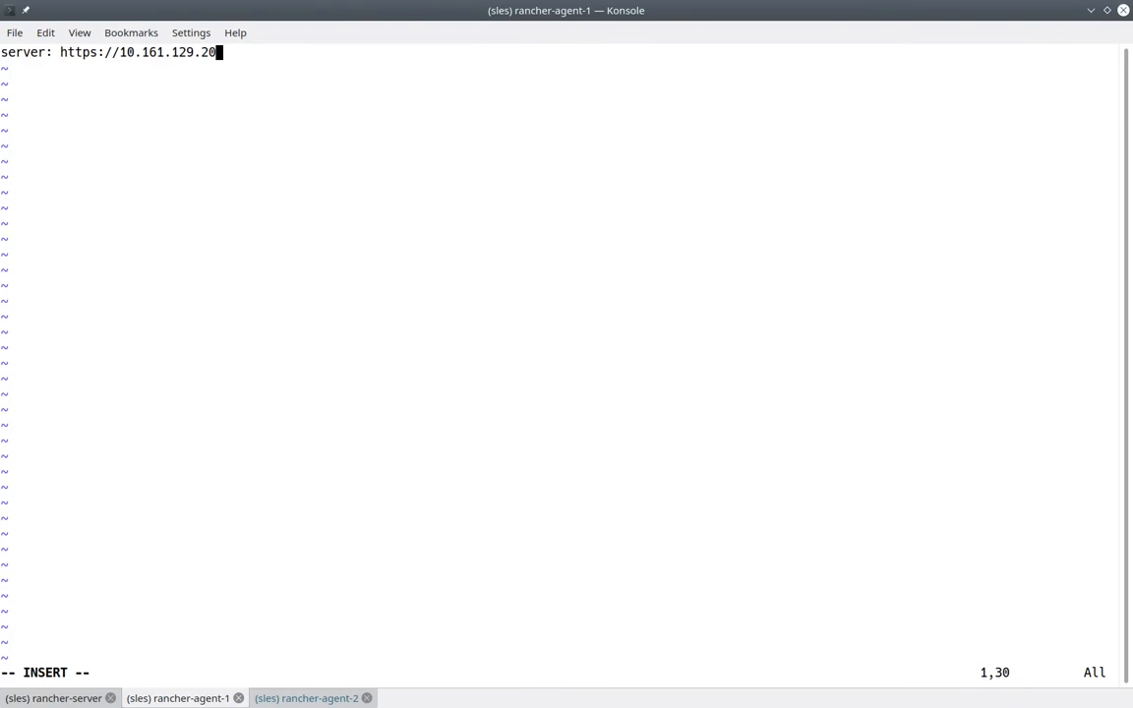
text(:9345)
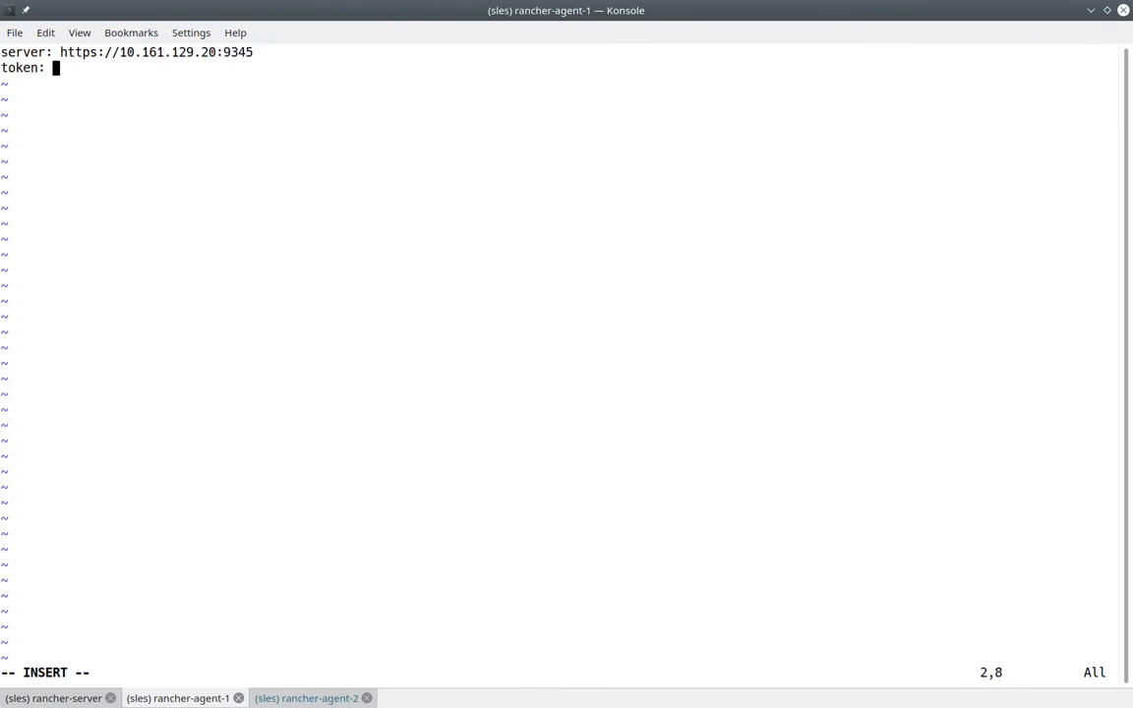
Step: Read the join token from /var/lib/rancher/rke2/server/node-token on rancher-server for the config
click(55, 697)
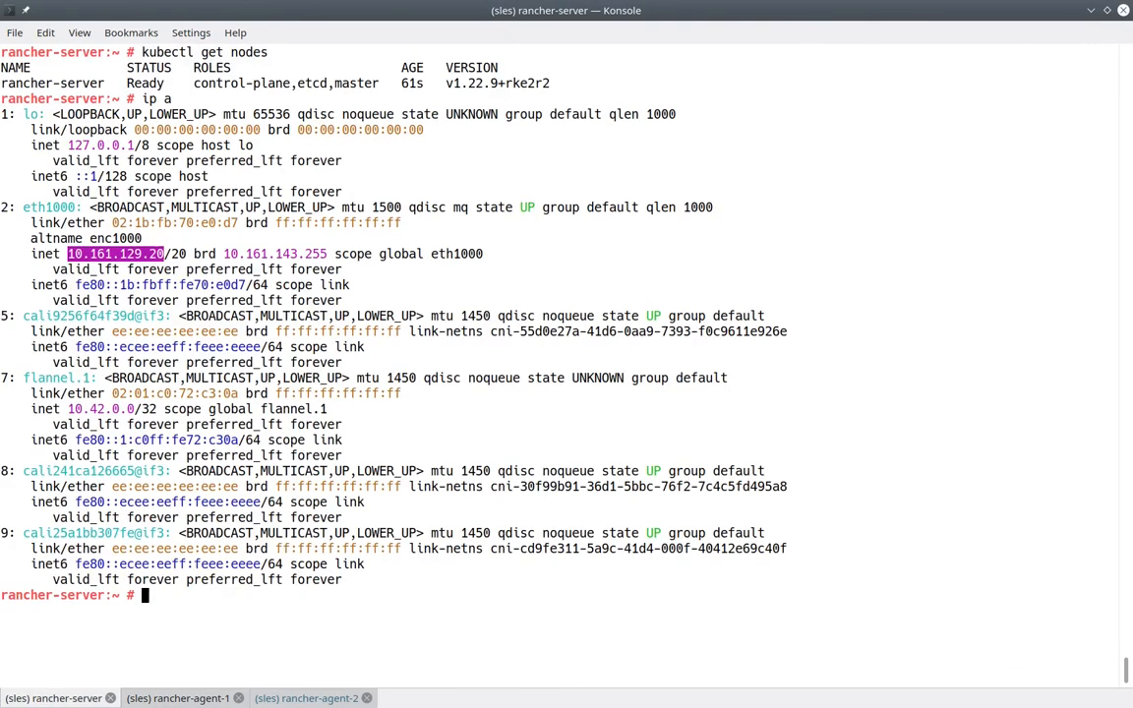
text(cat /var/lib/rancher/rke2/server/node-token)
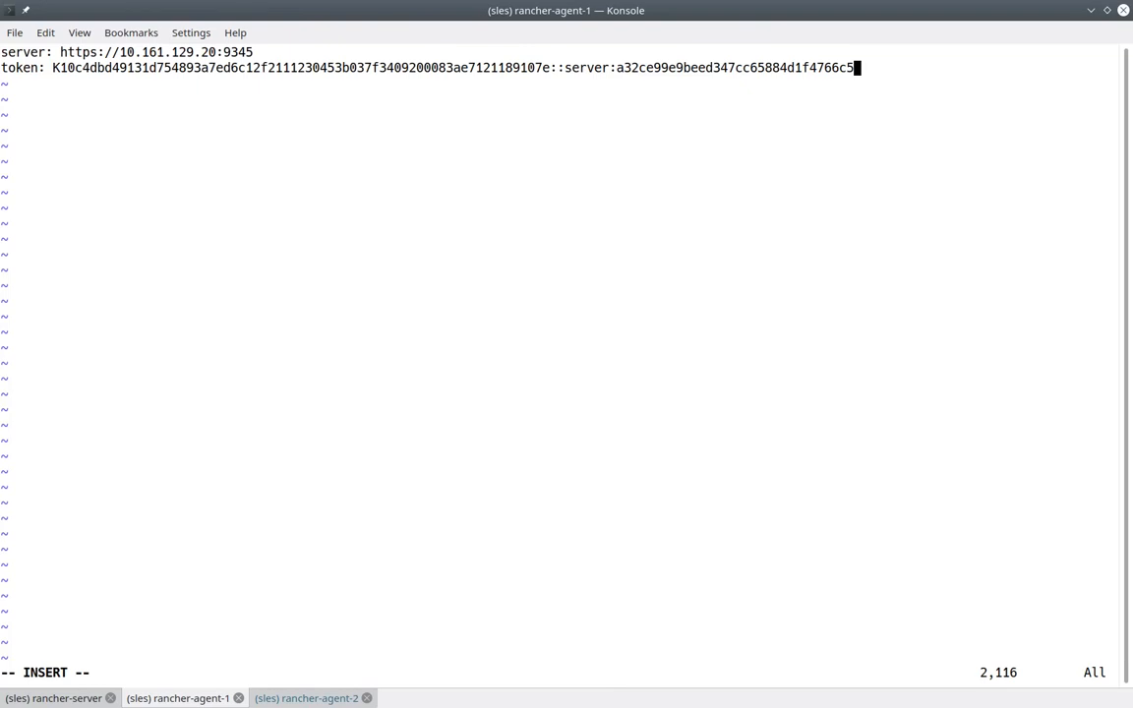
click(305, 696)
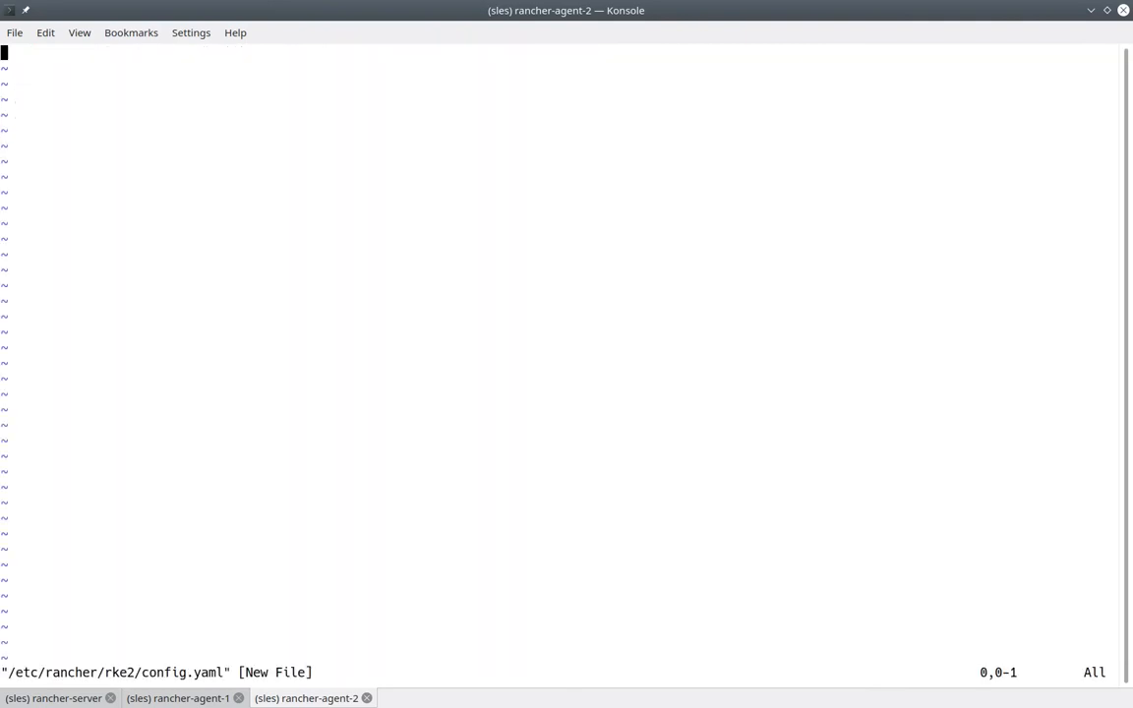
text(server: https://10.161.129.20:9345)
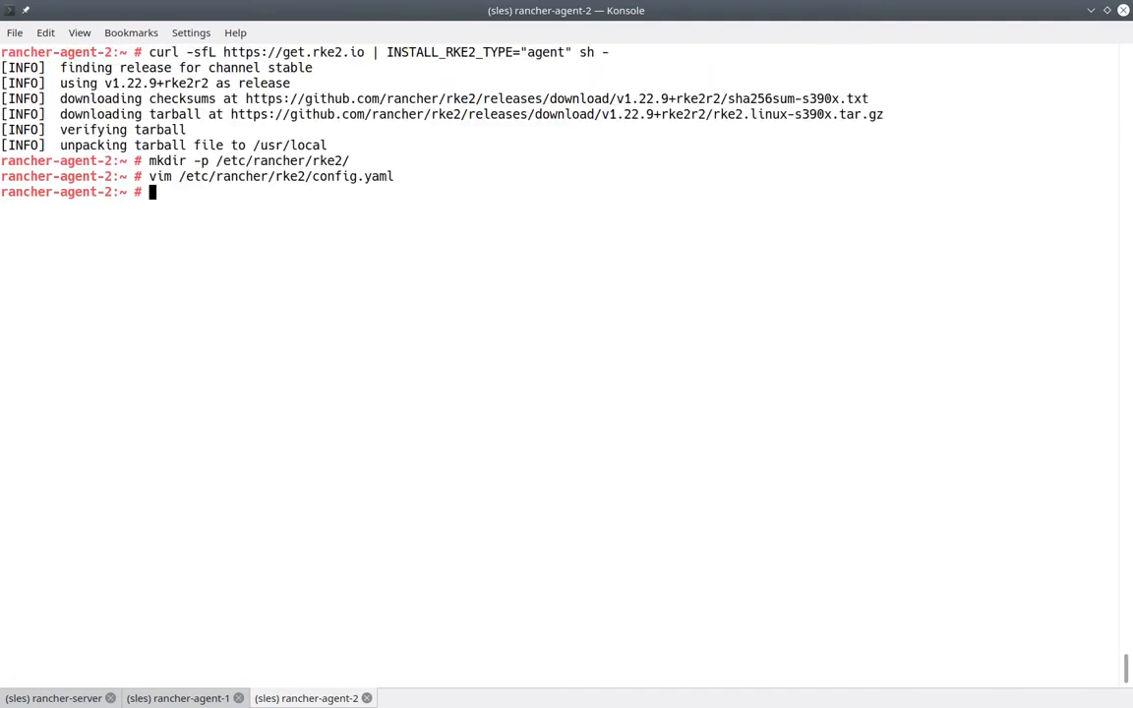
click(187, 699)
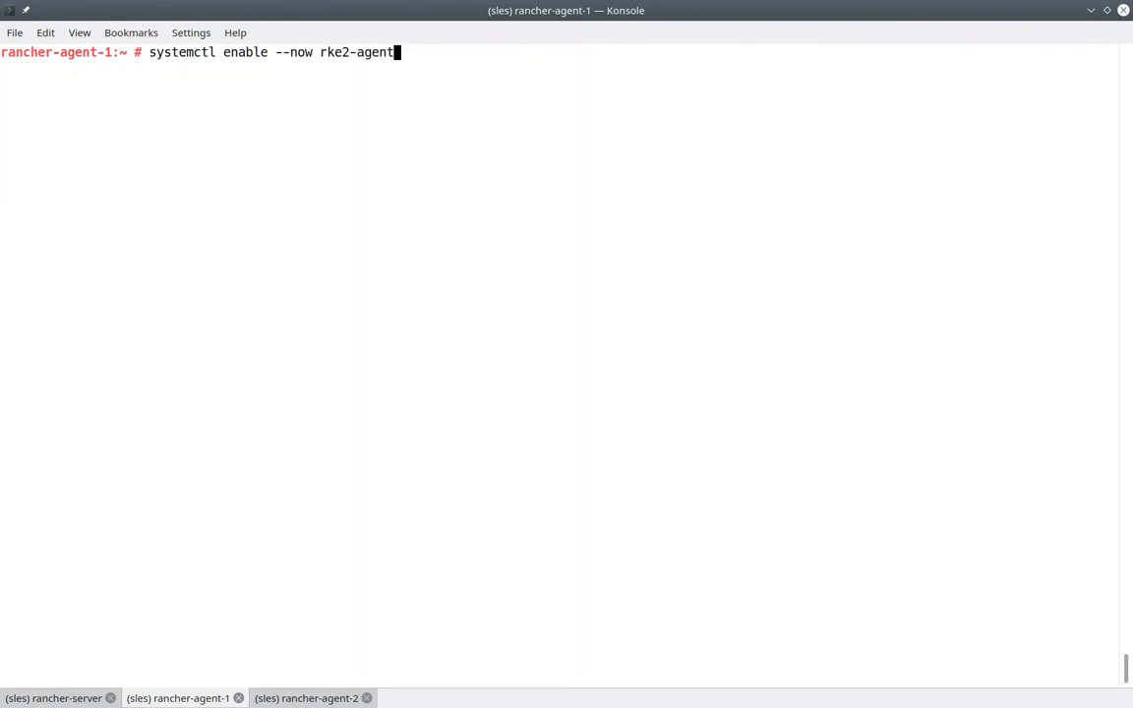
Step: Enable and start the rke2-agent service on rancher-agent-2
click(307, 698)
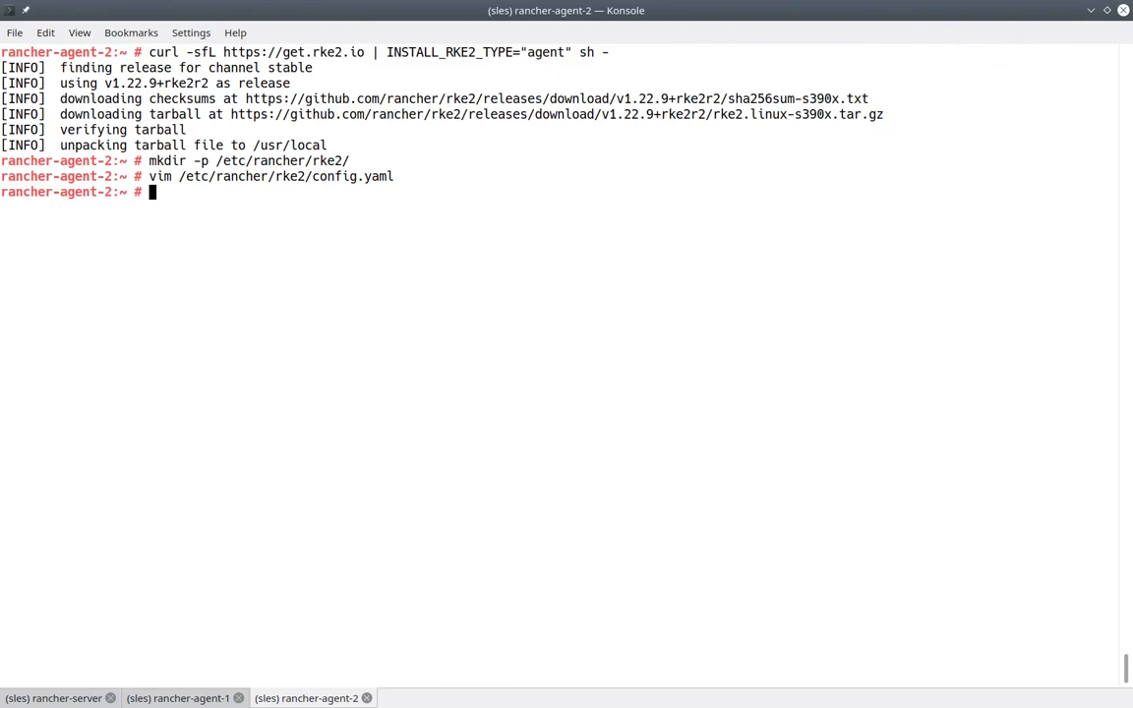
text(systemctl enable --now rke2-agent)
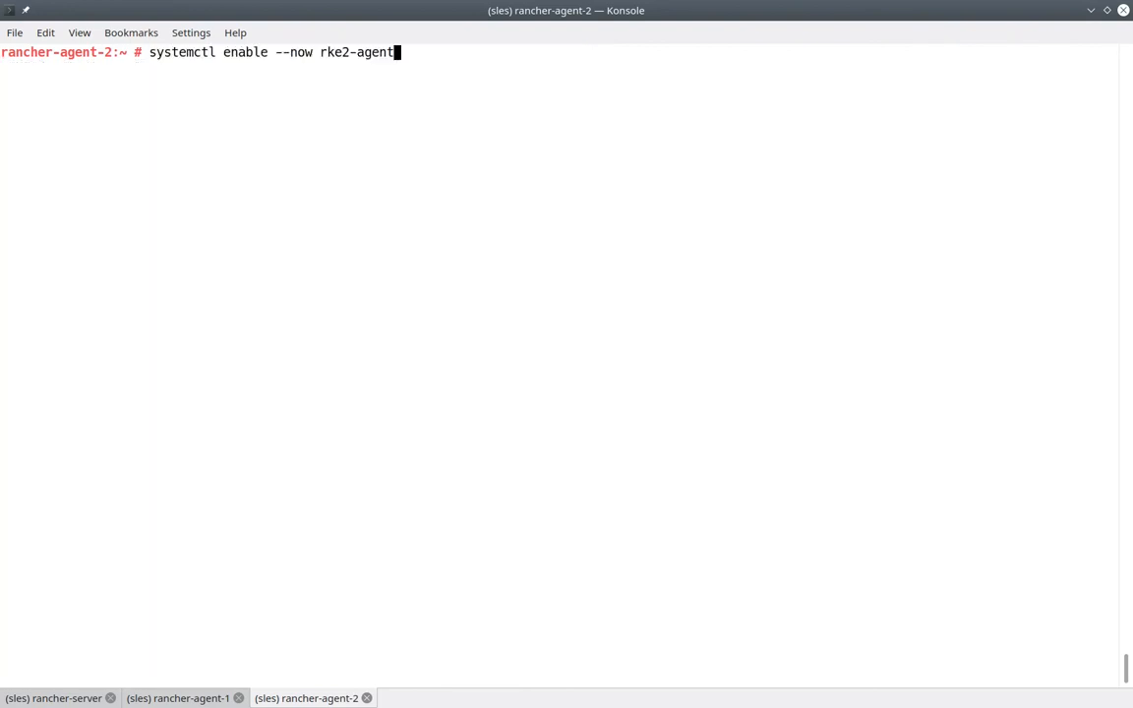
key(Return)
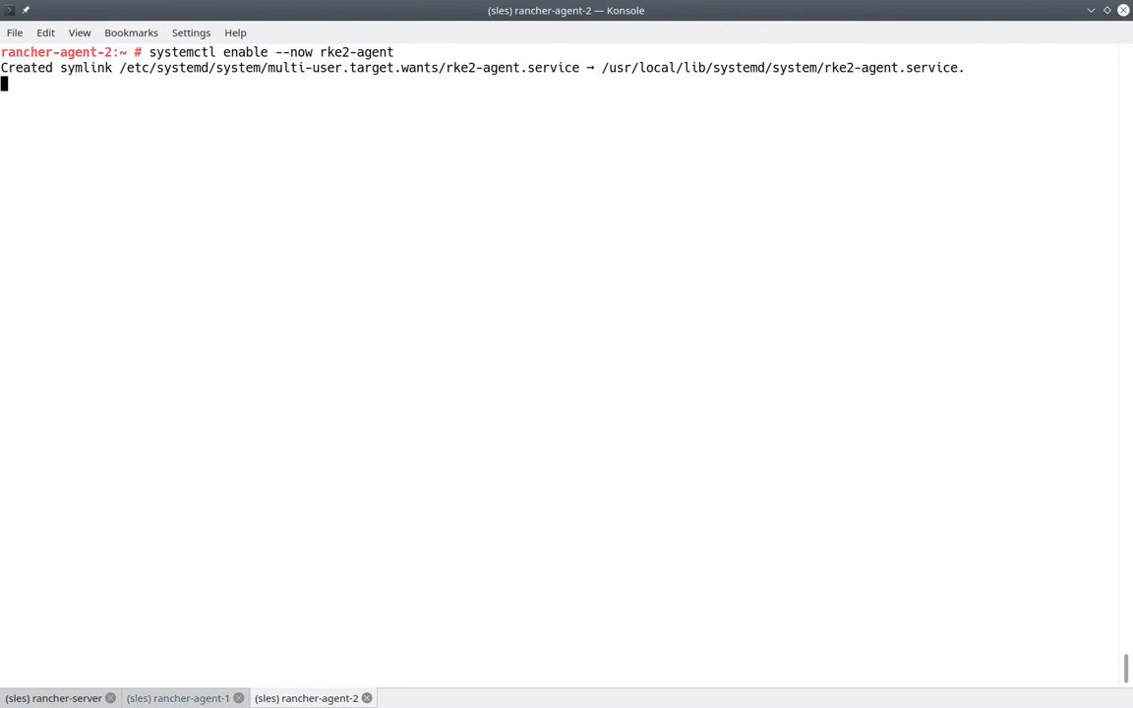
Step: List nodes on rancher-server to confirm the server and both agents are Ready
click(53, 696)
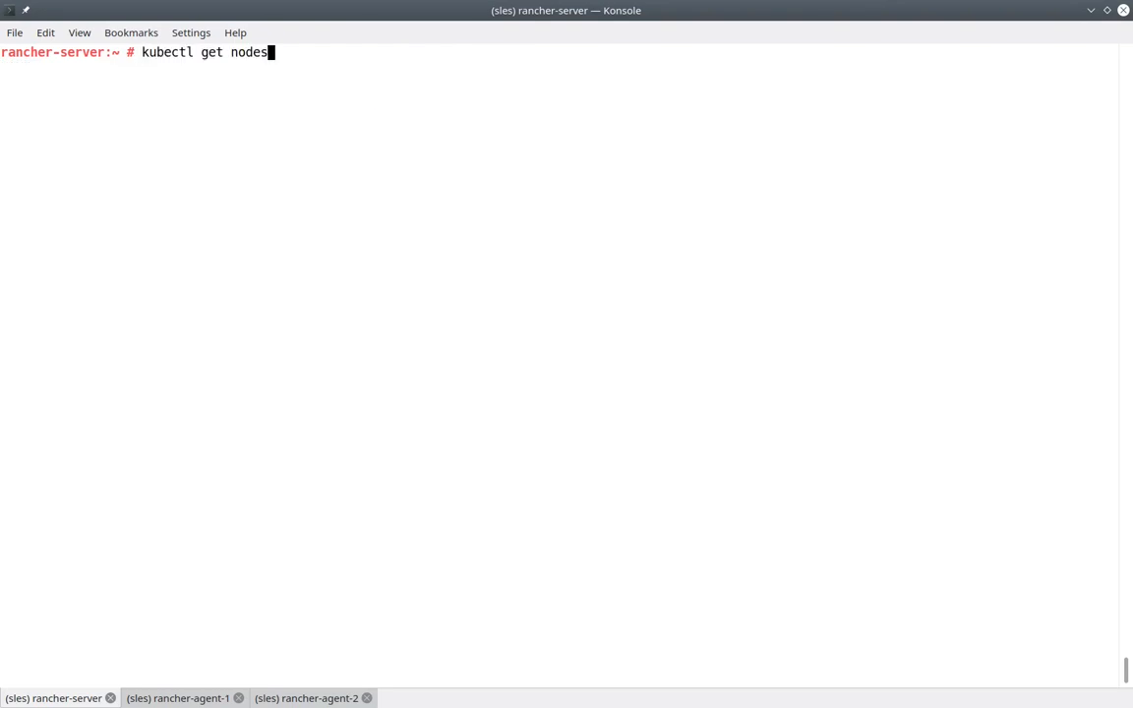
key(Return)
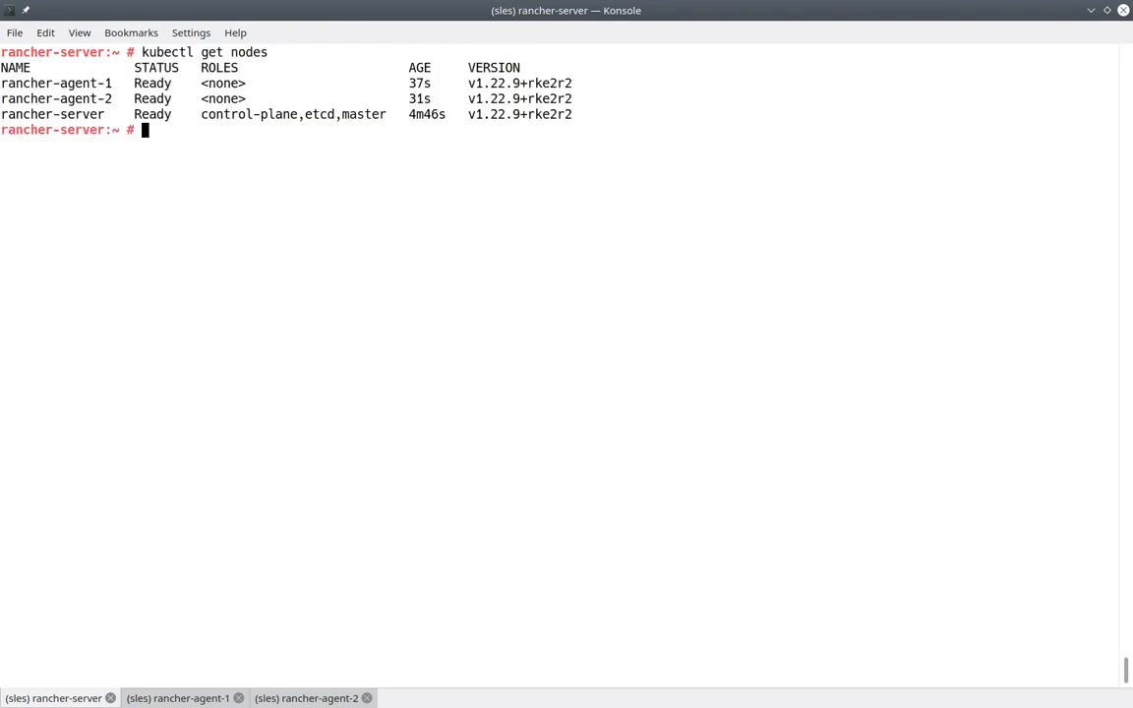